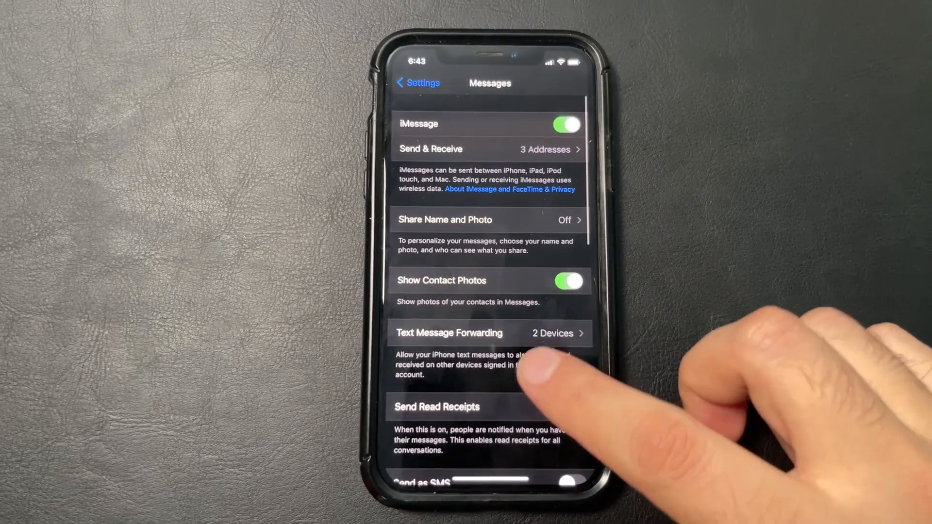
# Launch Settings from the home screen and reach the app list containing Messages
pyautogui.scroll(3)
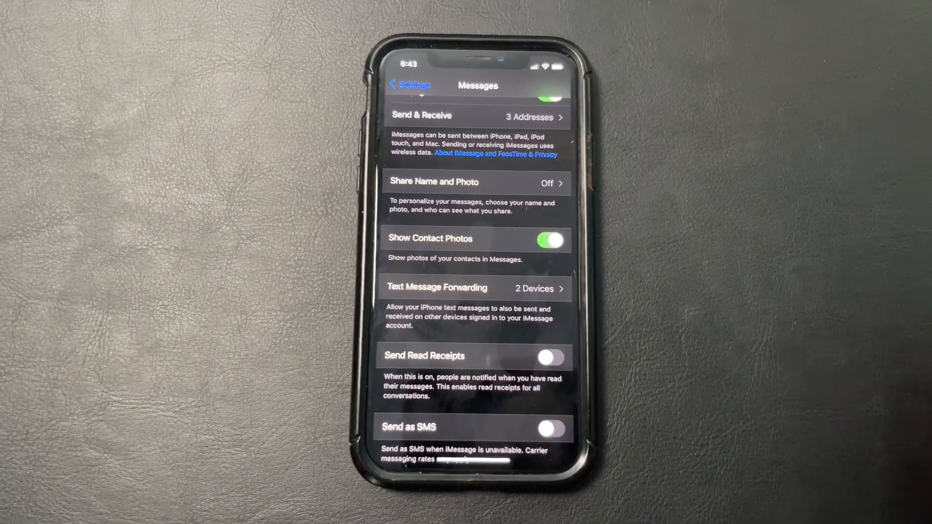
pyautogui.click(475, 288)
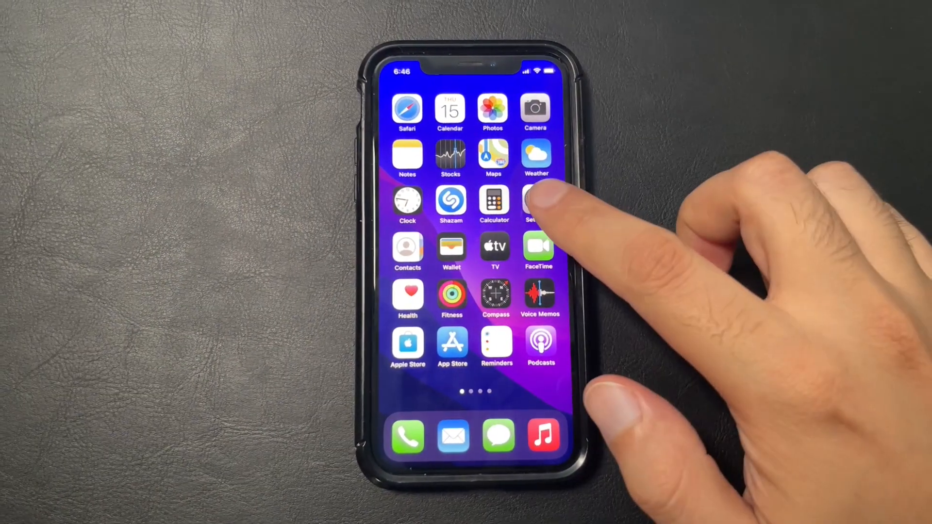
pyautogui.click(534, 202)
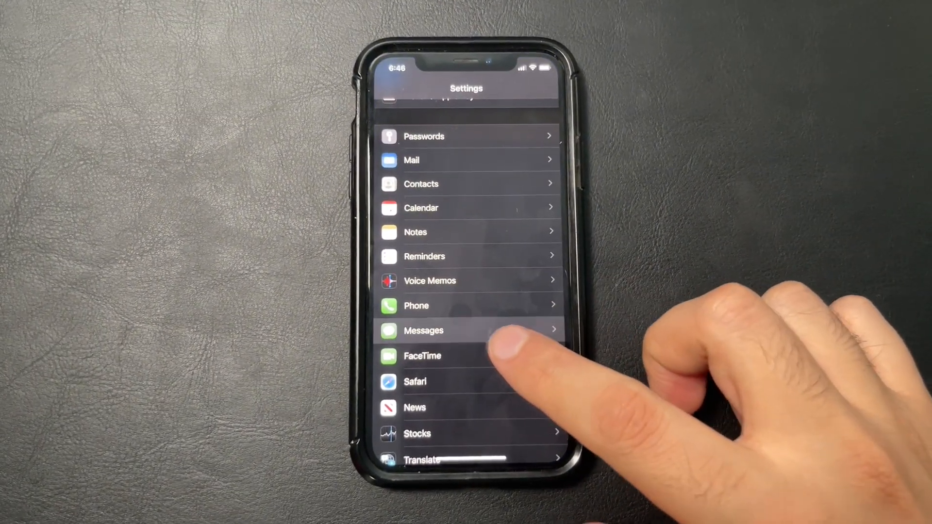